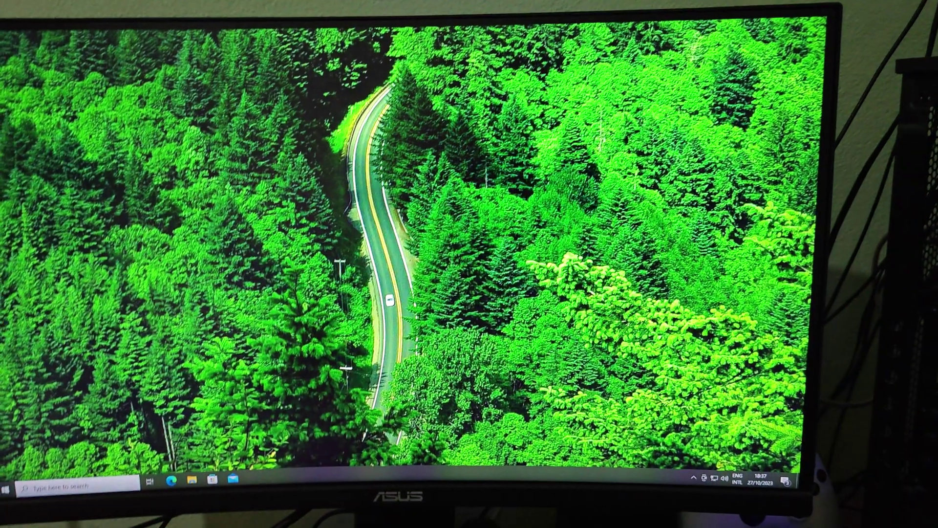
Exit the BIOS setup without saving changes and confirm with Ok.
left_click(6, 488)
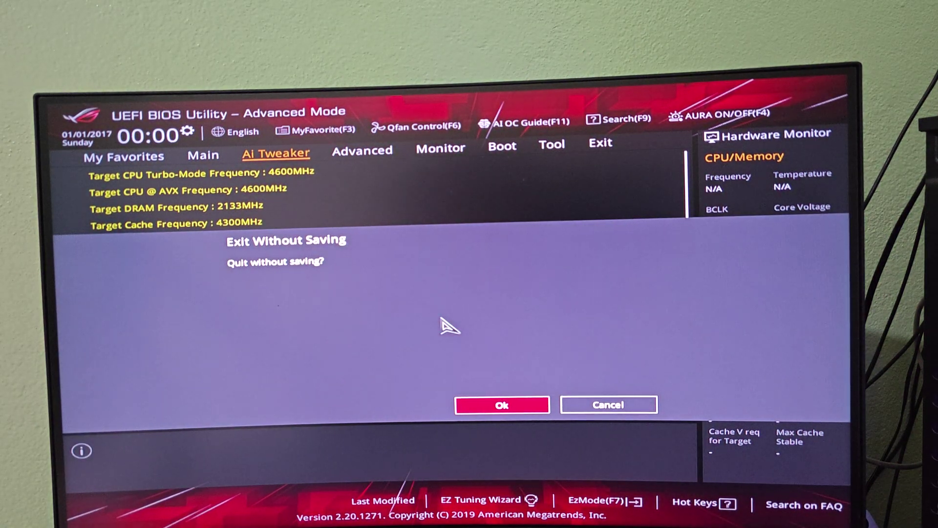
left_click(502, 405)
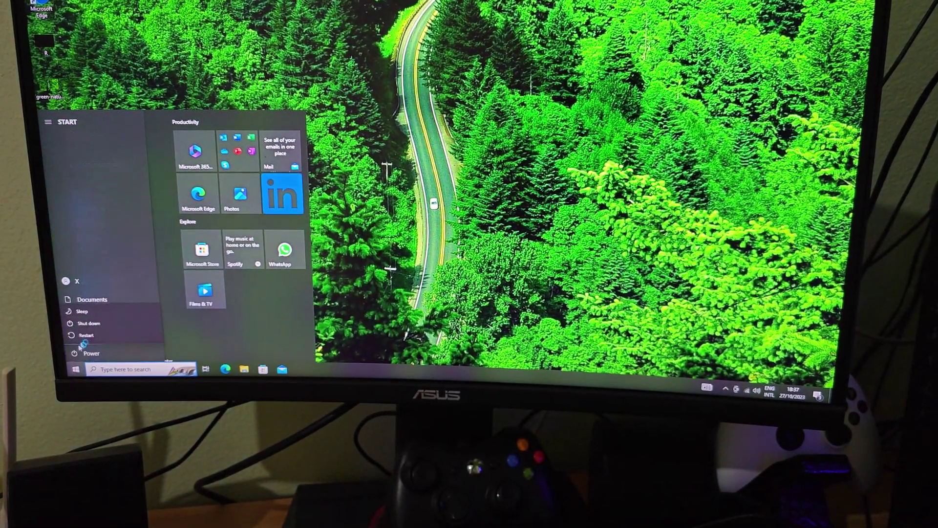
Shut down the computer from the Start menu's power options.
left_click(89, 323)
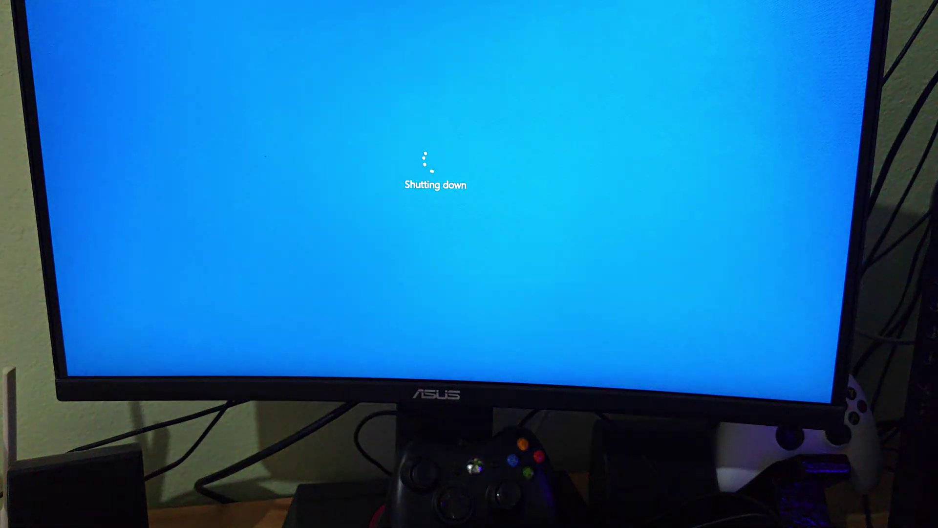